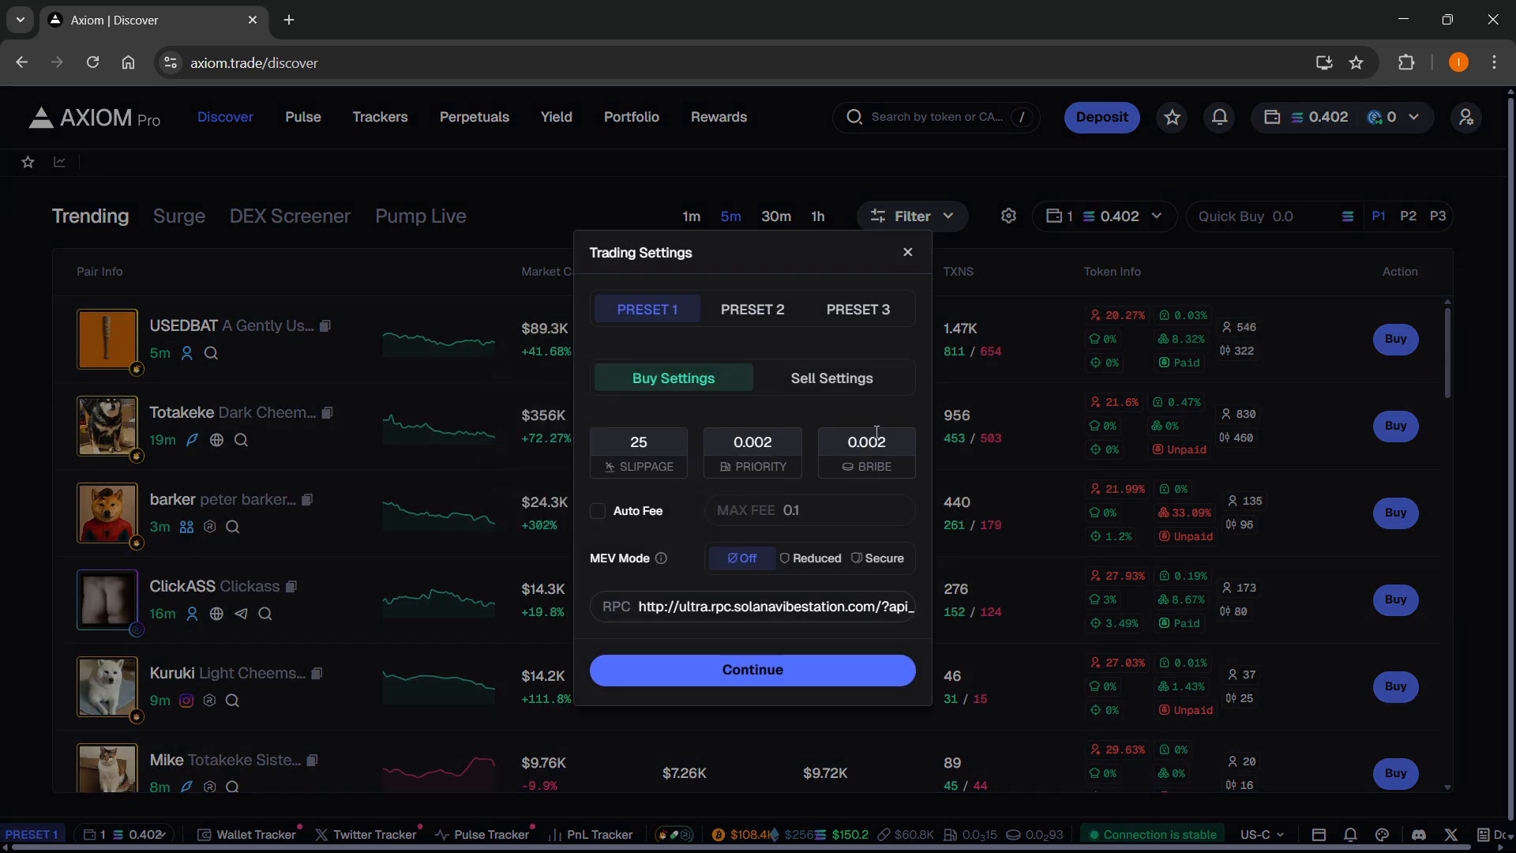
- Dismiss the Trading Settings dialog, keeping Preset 1 at 25% slippage with 0.002 priority and bribe
click(907, 253)
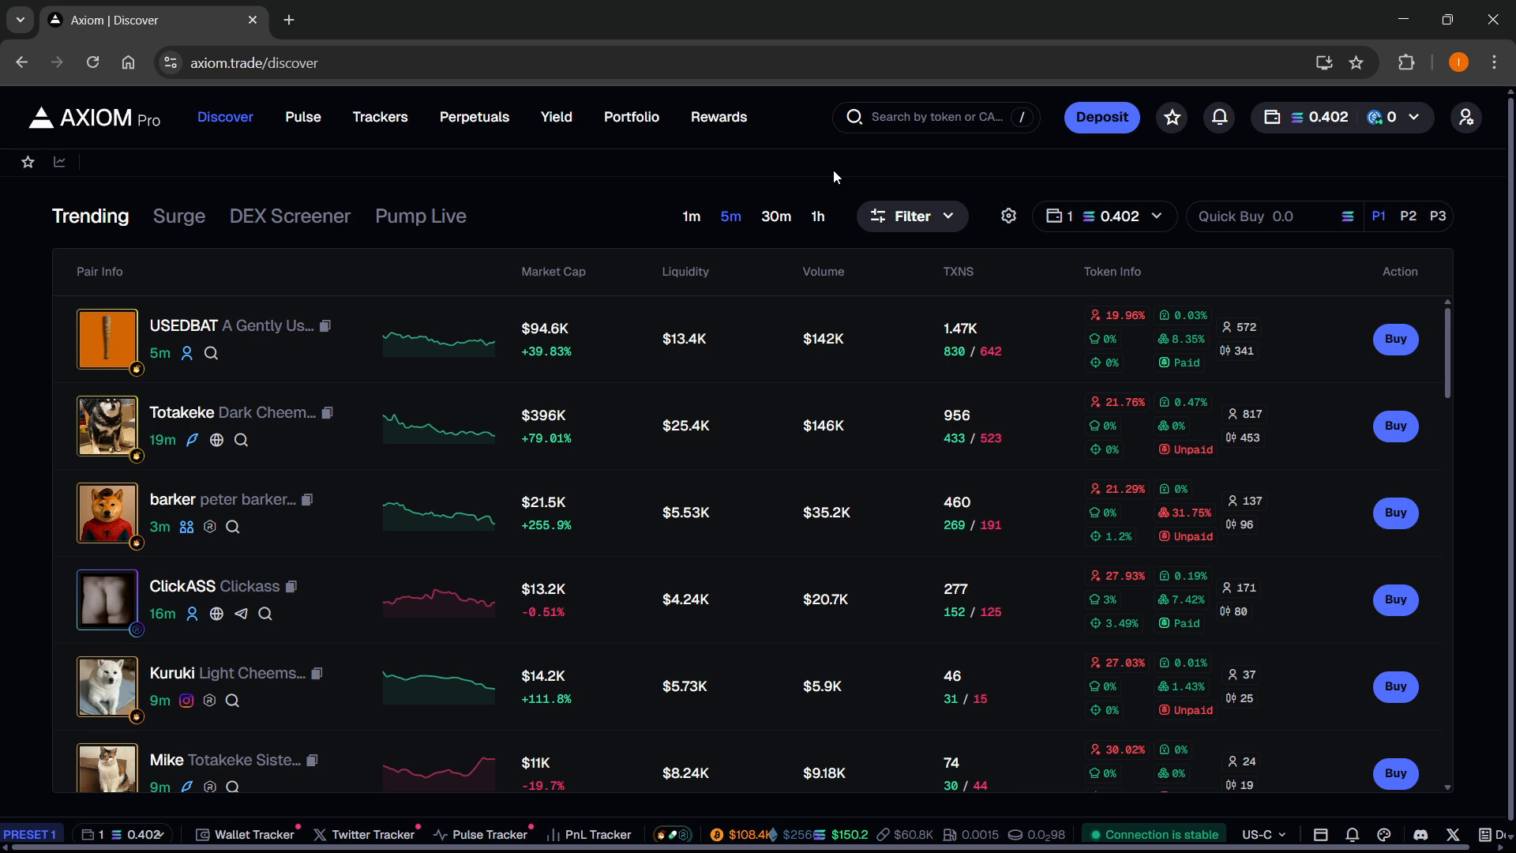
- Go to the V2EX/USD coin page showing its price chart, holders list and buy panel
click(301, 117)
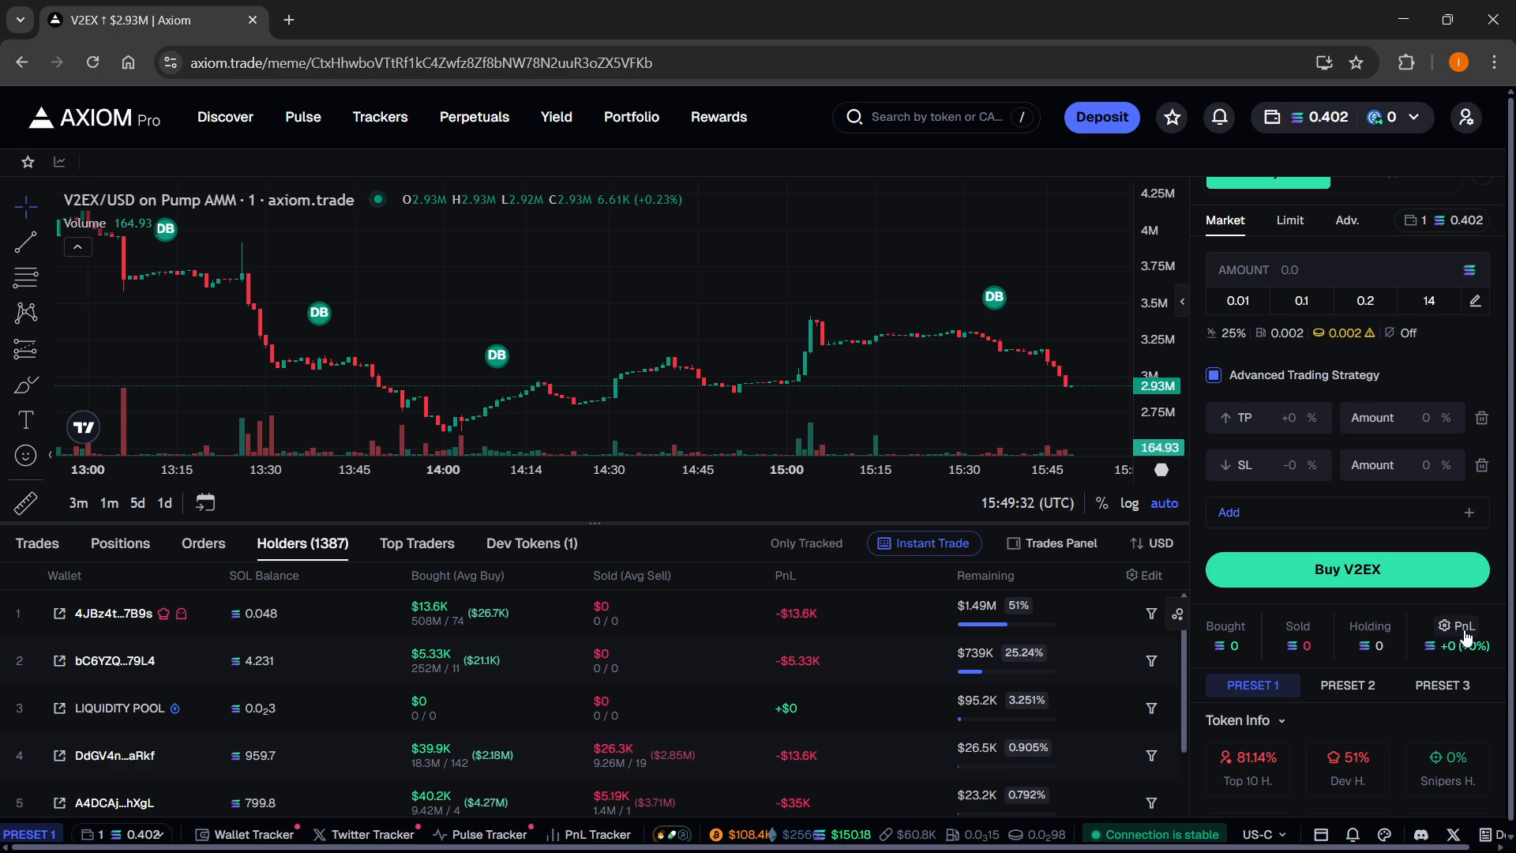
- Switch Reset PNL on in the V2EX PnL Settings and return to the trading page
click(1444, 627)
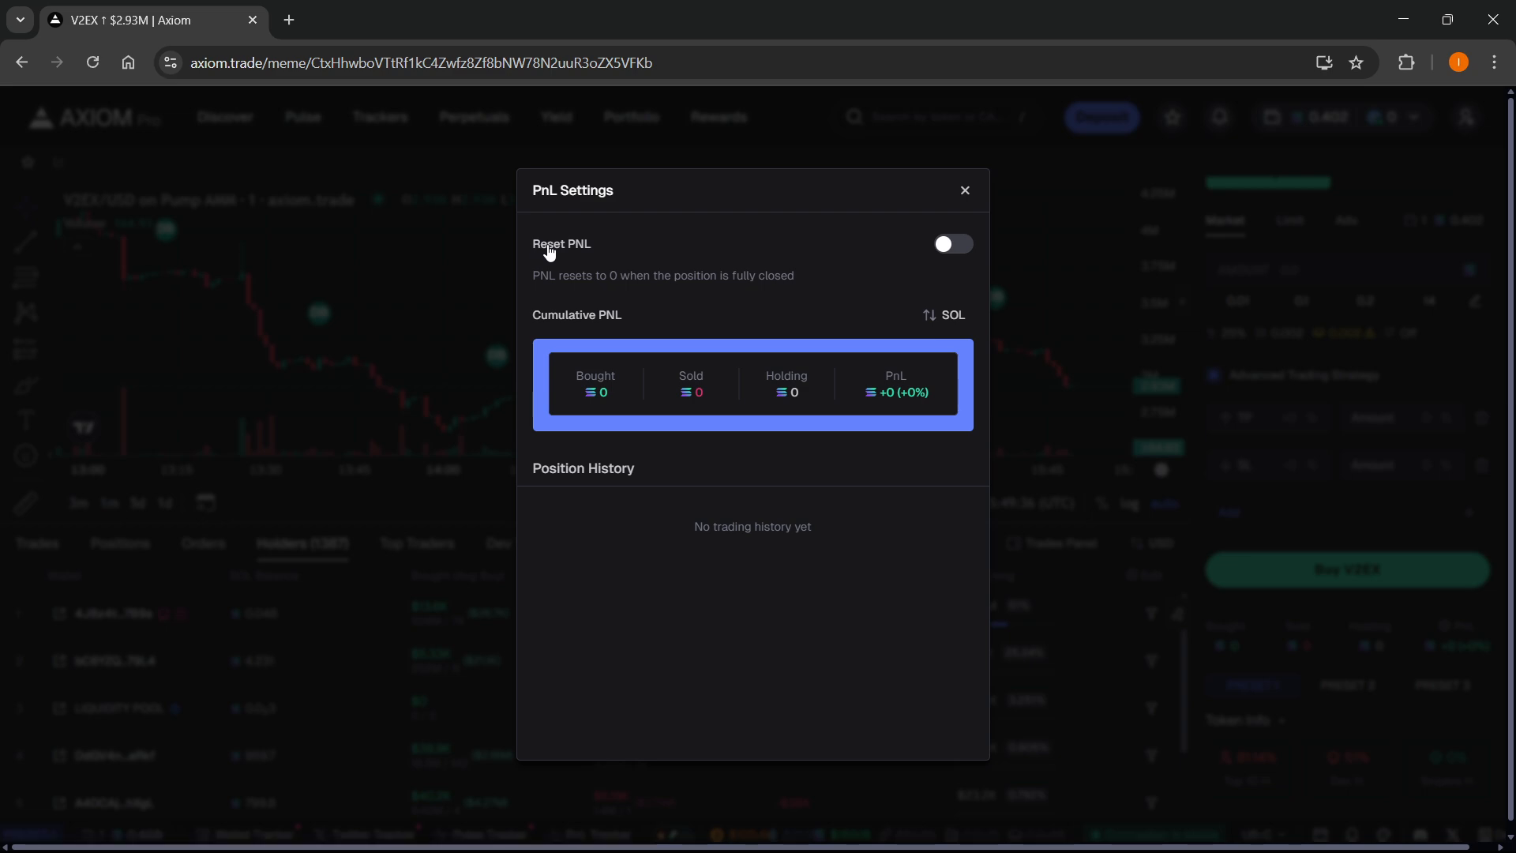
mouse_move(600, 288)
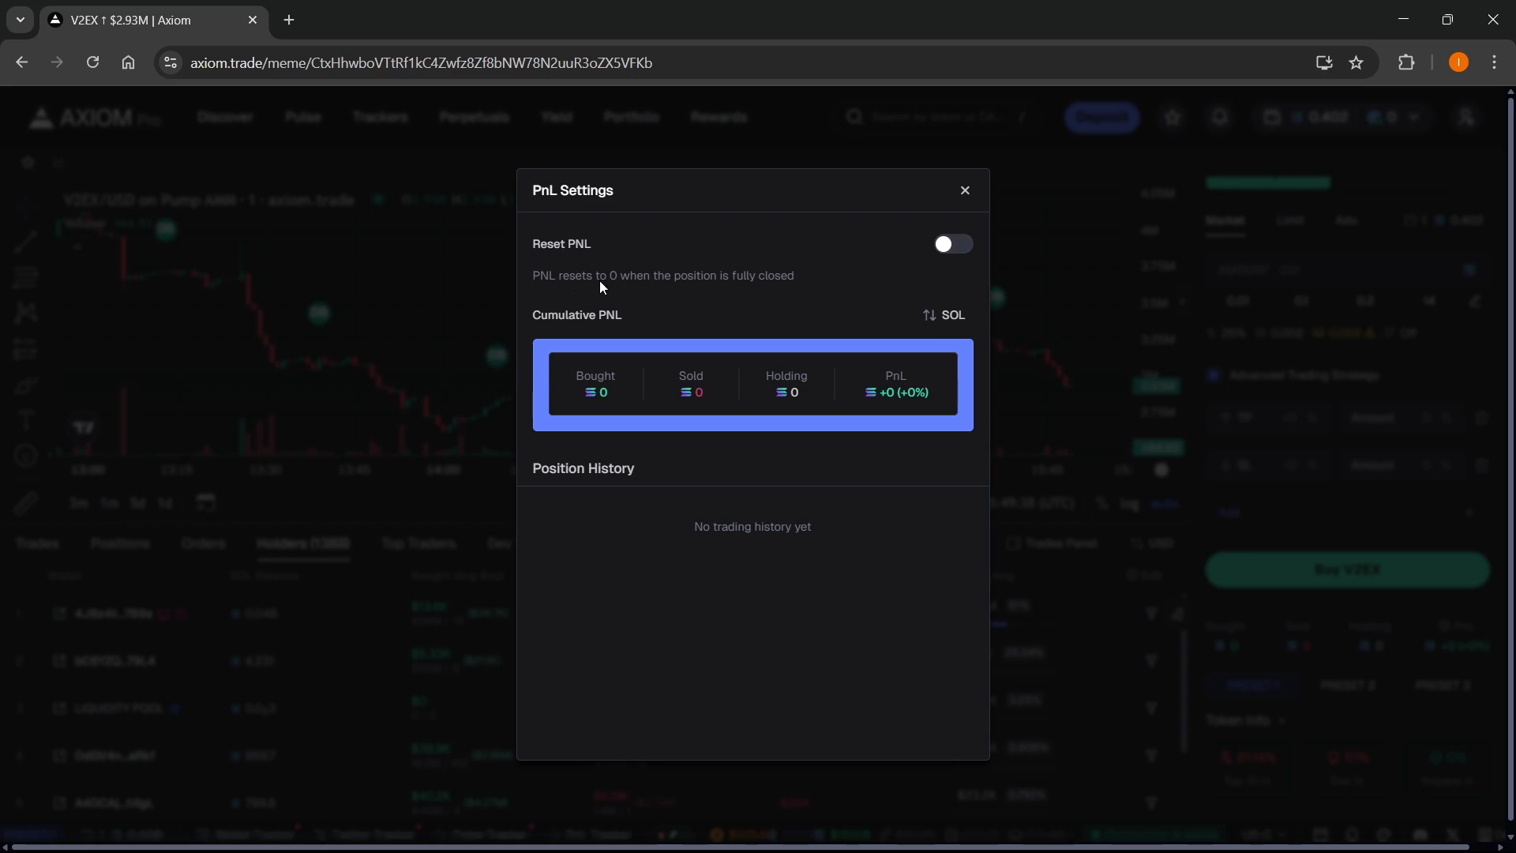
mouse_move(617, 286)
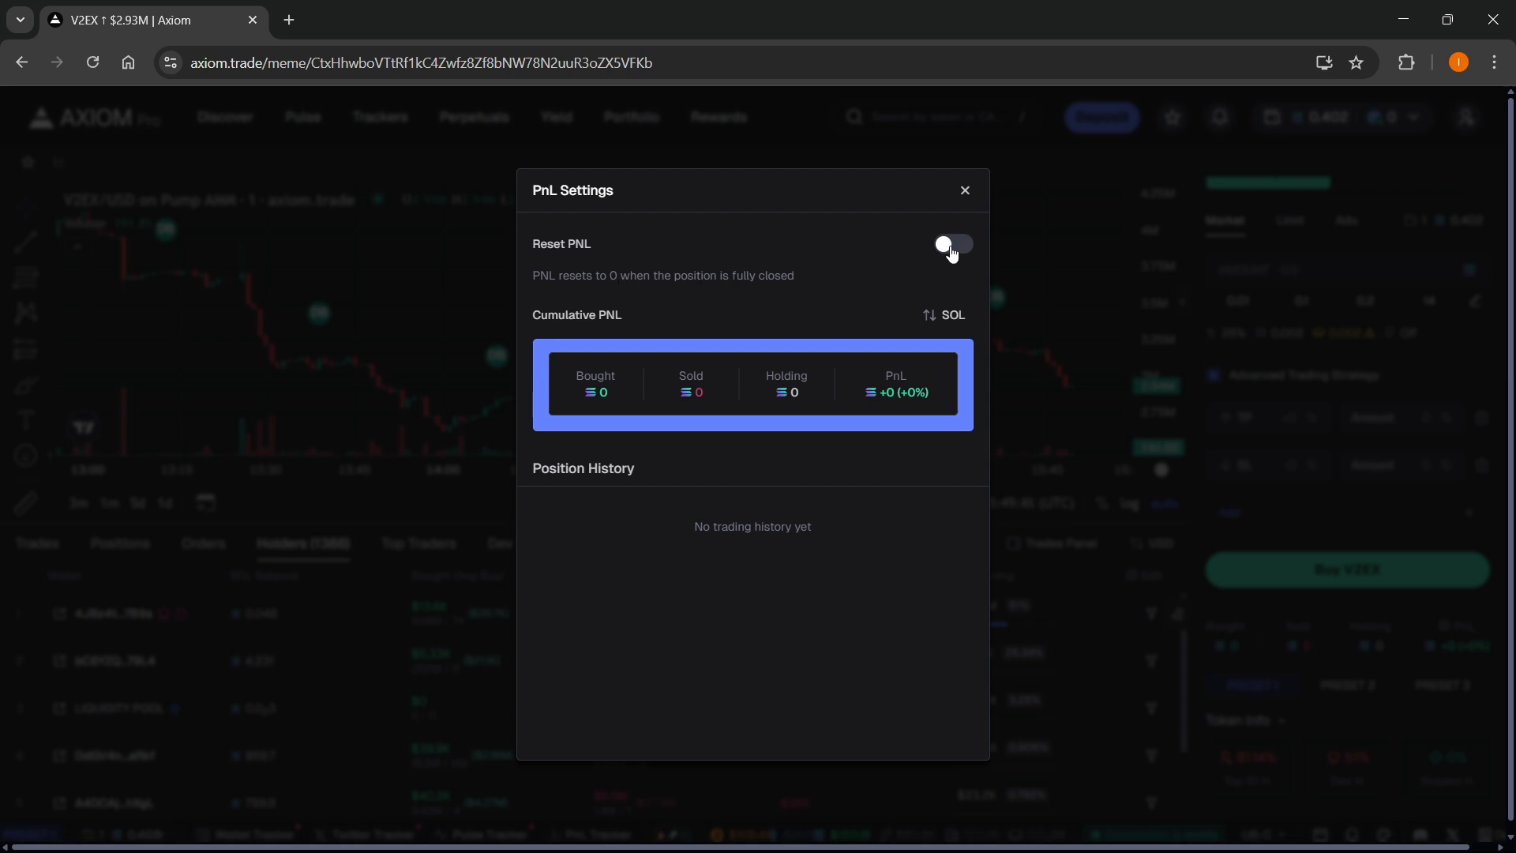
click(952, 243)
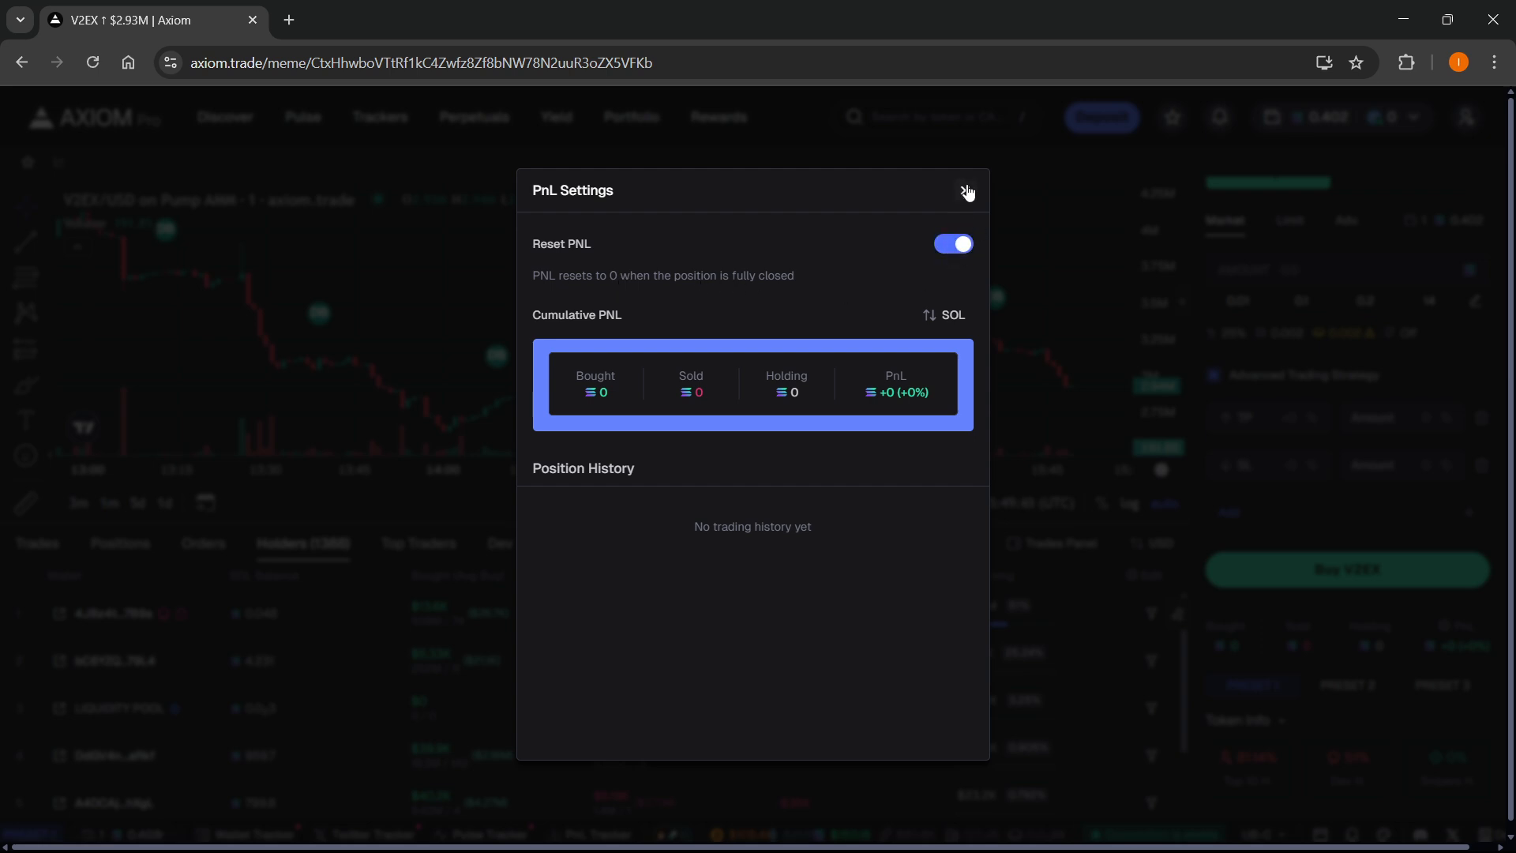
click(967, 192)
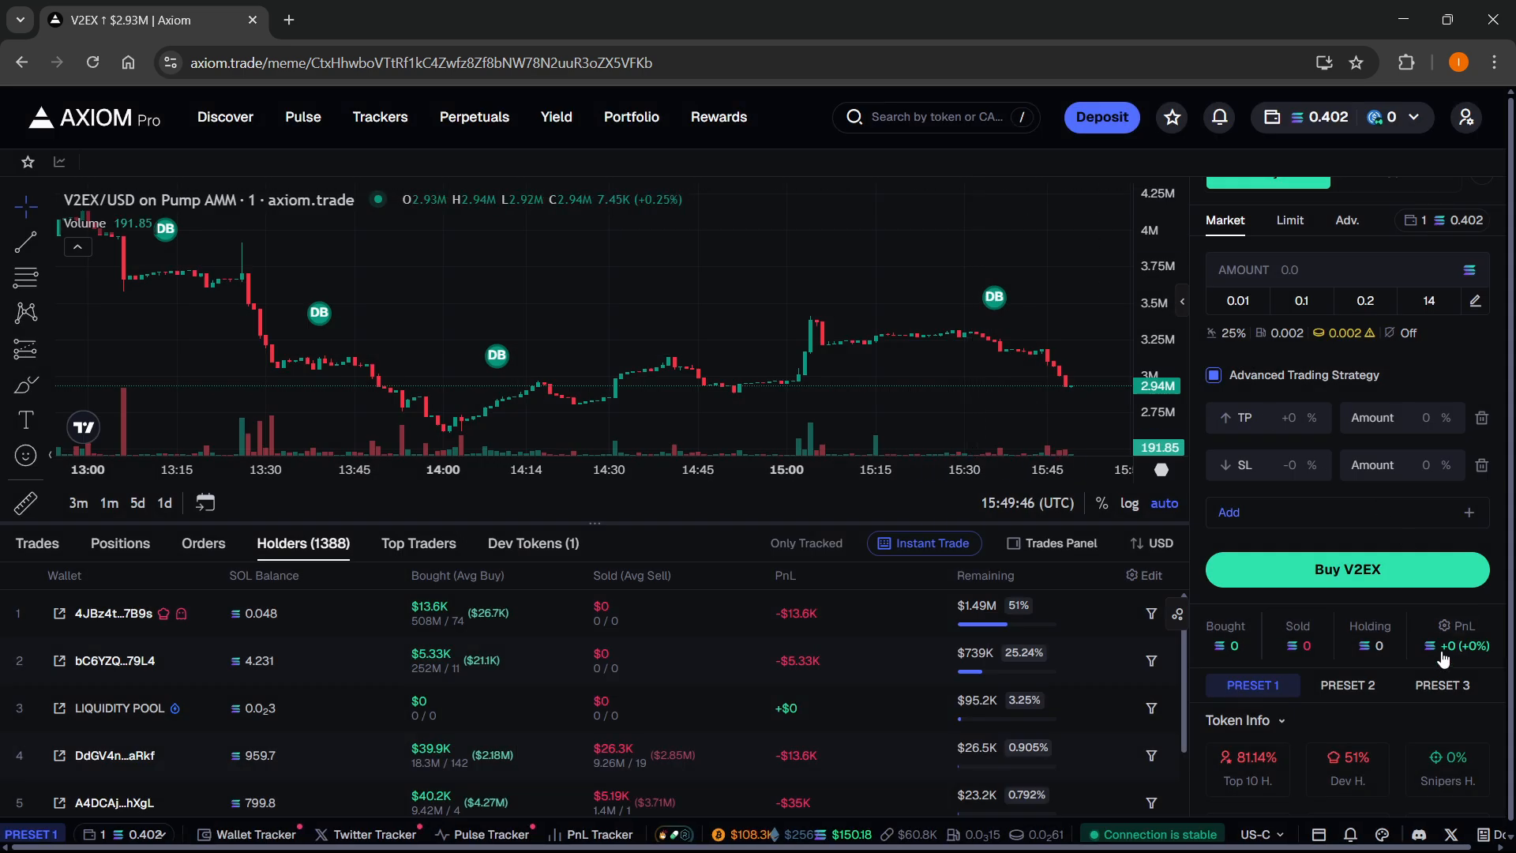